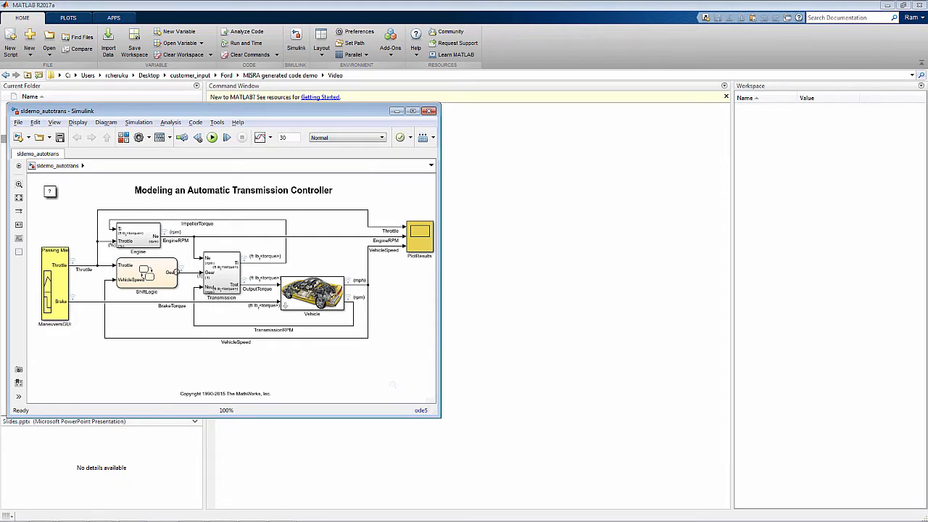
- Launch Model Advisor from the Analysis menu on the sldemo_autotrans model
left_click(170, 122)
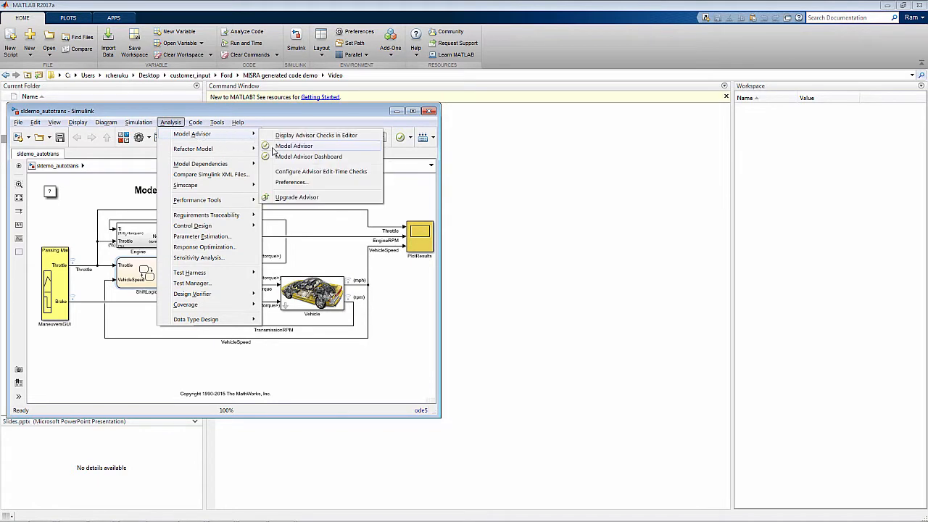
left_click(294, 146)
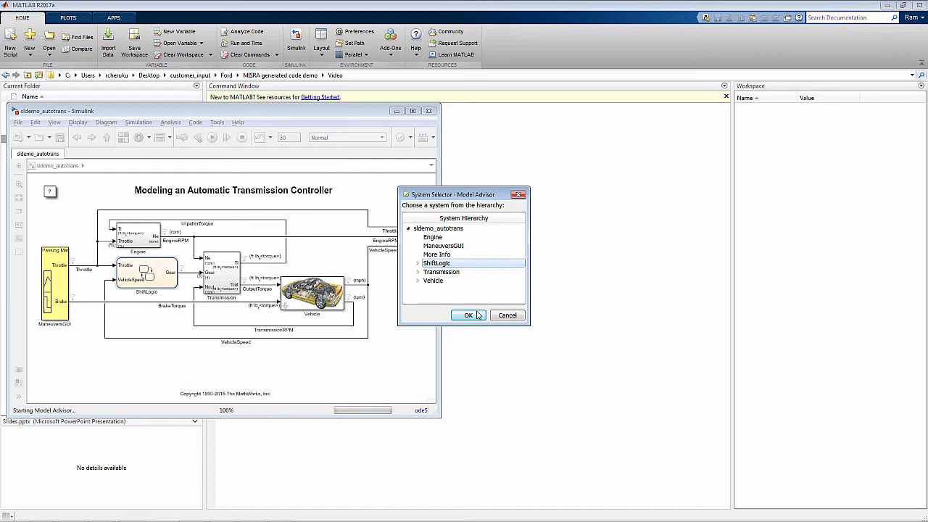
- Select ShiftLogic as the system and run the nine MISRA C:2012 modeling guideline checks
left_click(468, 315)
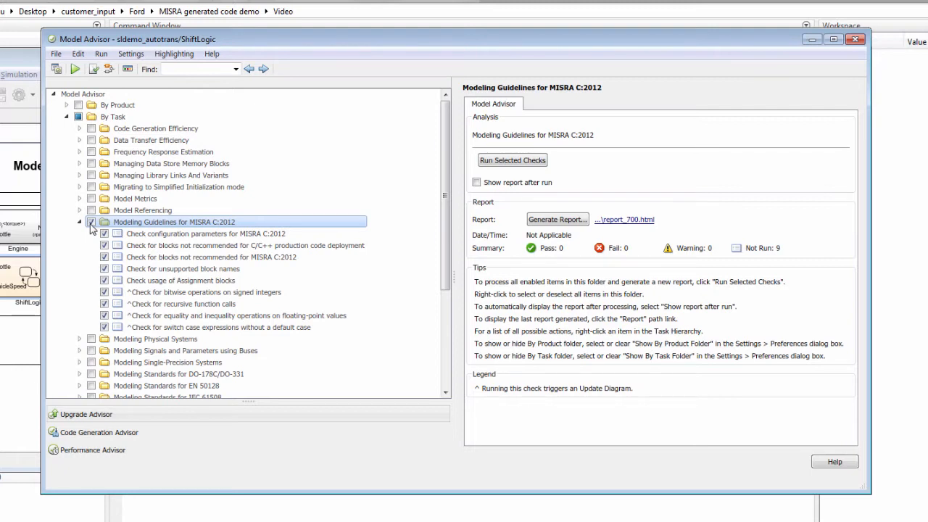
left_click(512, 160)
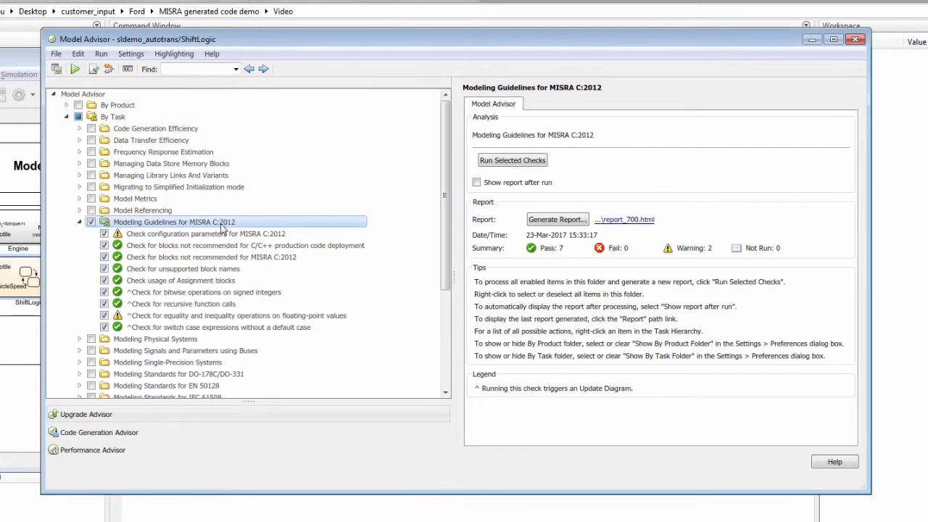
- Review the configuration parameter and floating-point equality check warnings
left_click(205, 233)
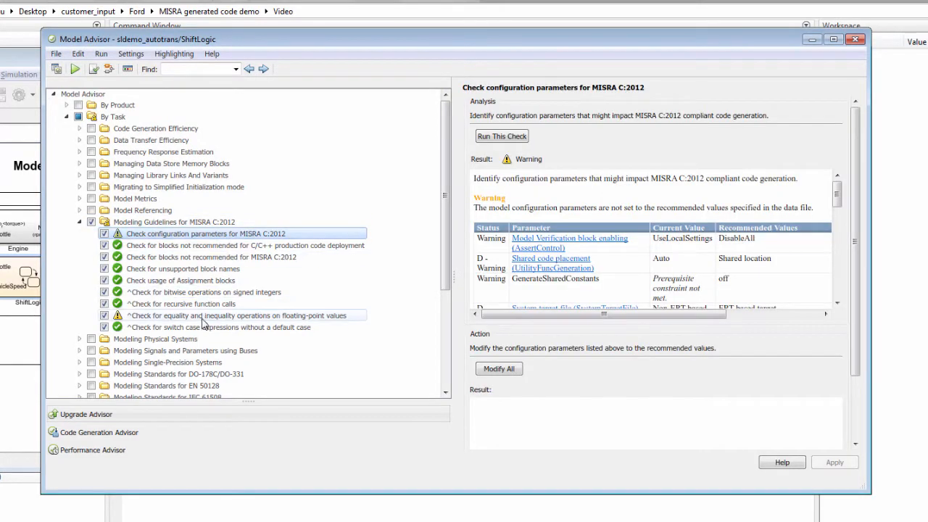
left_click(239, 314)
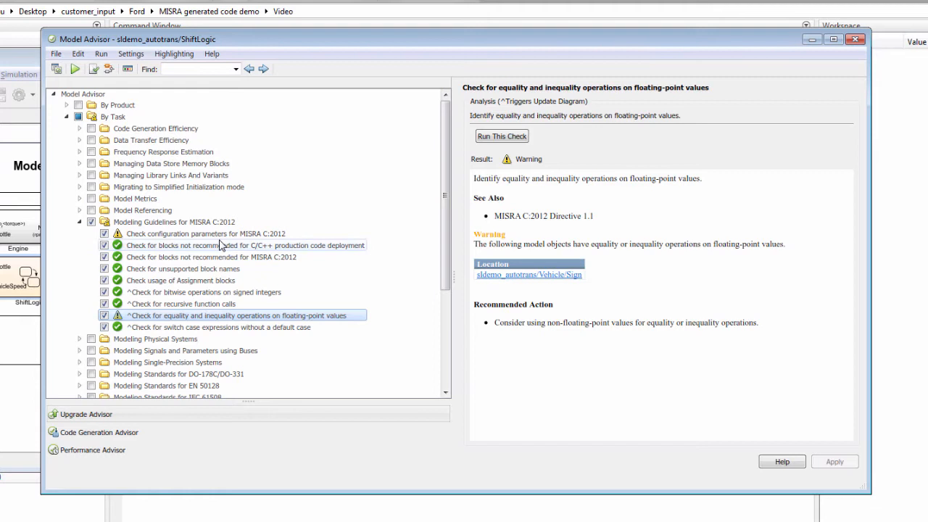
left_click(205, 234)
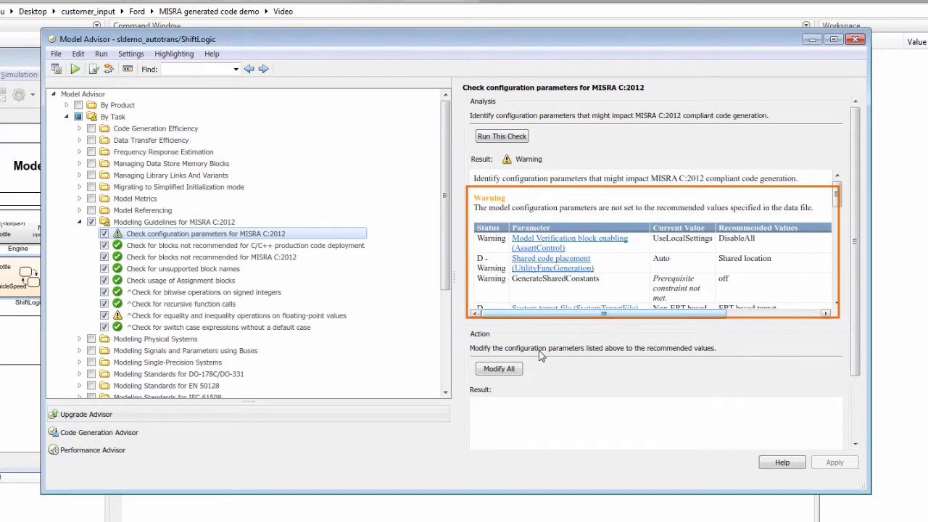
- Set all flagged parameters to recommended MISRA C:2012 values and rerun that check
left_click(498, 368)
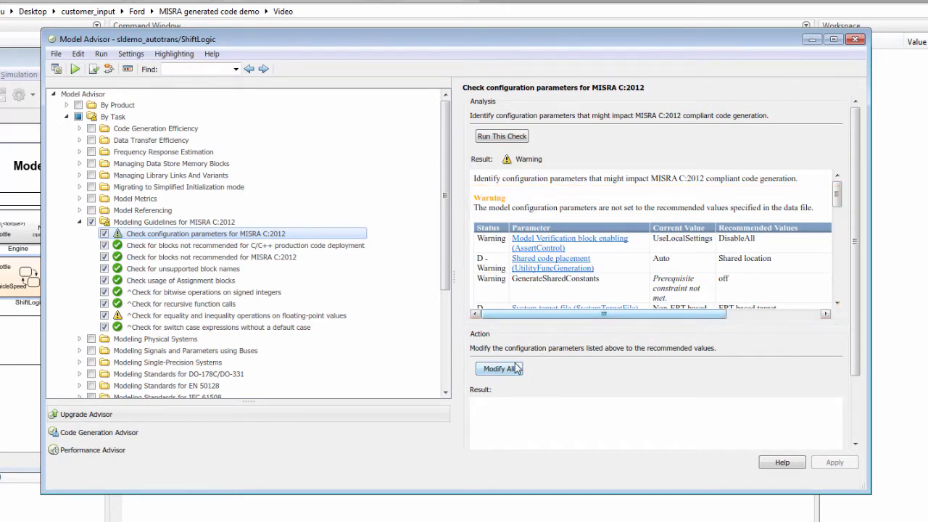
left_click(499, 368)
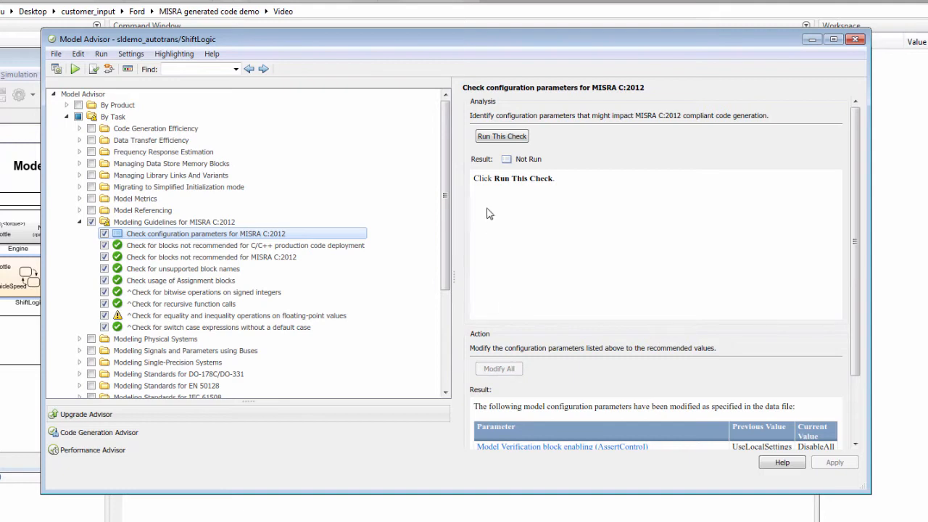
left_click(501, 135)
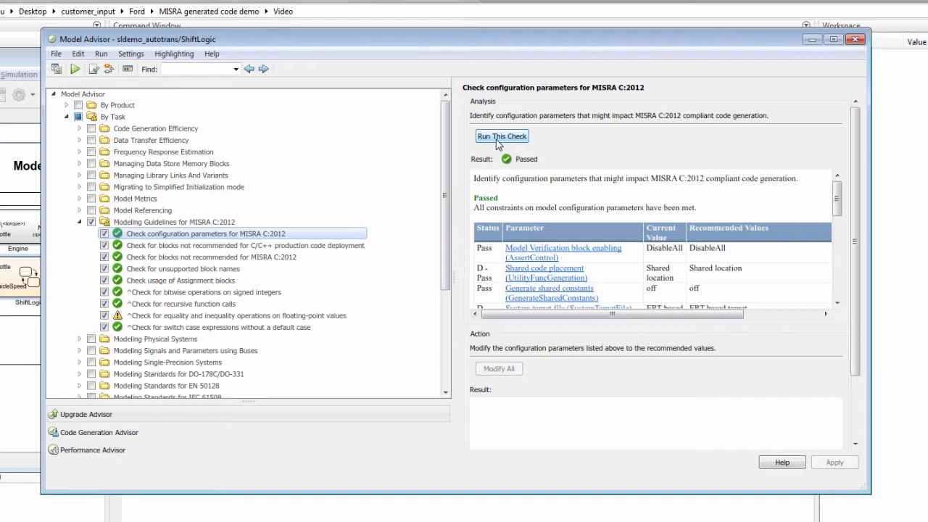
- Trace the floating-point equality warning to the sldemo_autotrans/Vehicle/Sign block
left_click(239, 315)
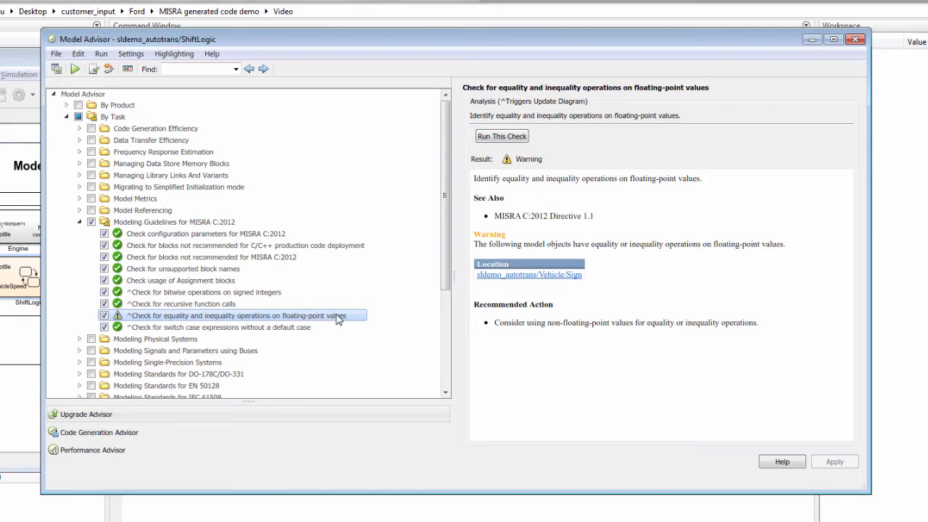
mouse_move(522, 282)
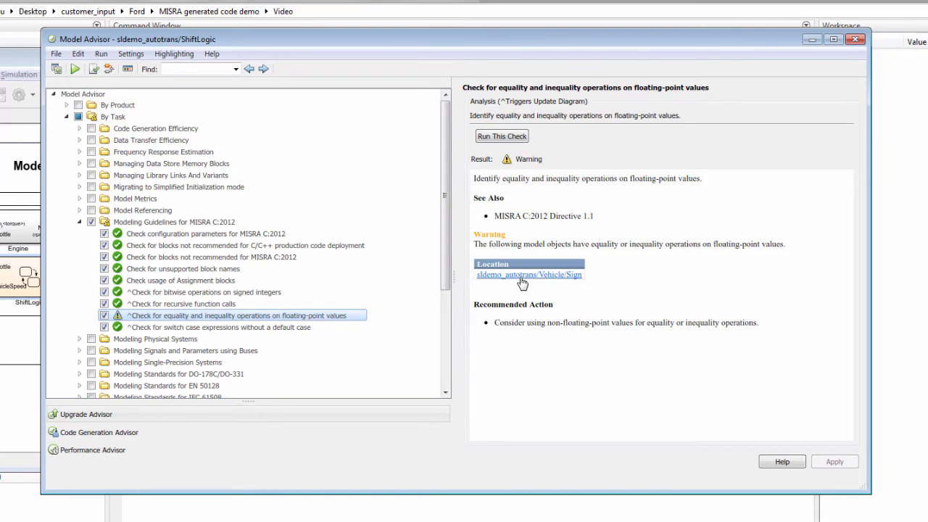
left_click(529, 274)
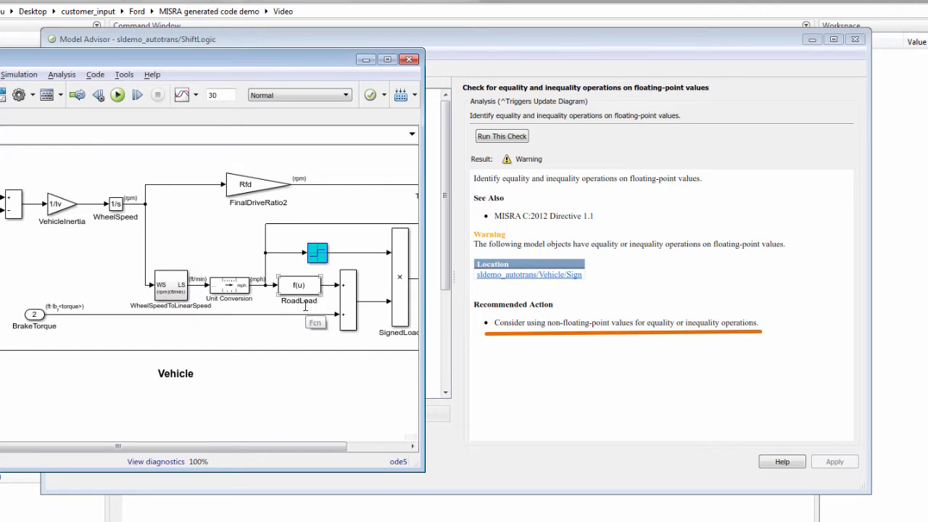
mouse_move(637, 263)
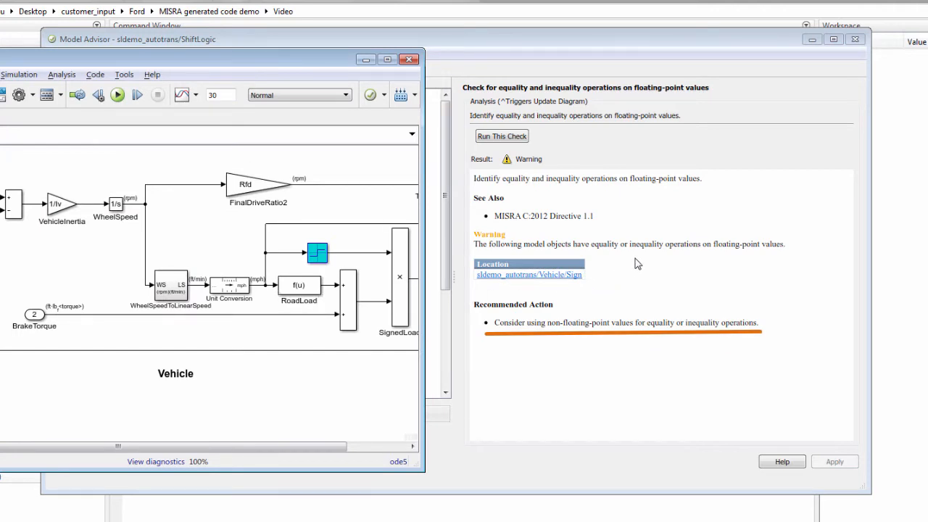
mouse_move(636, 359)
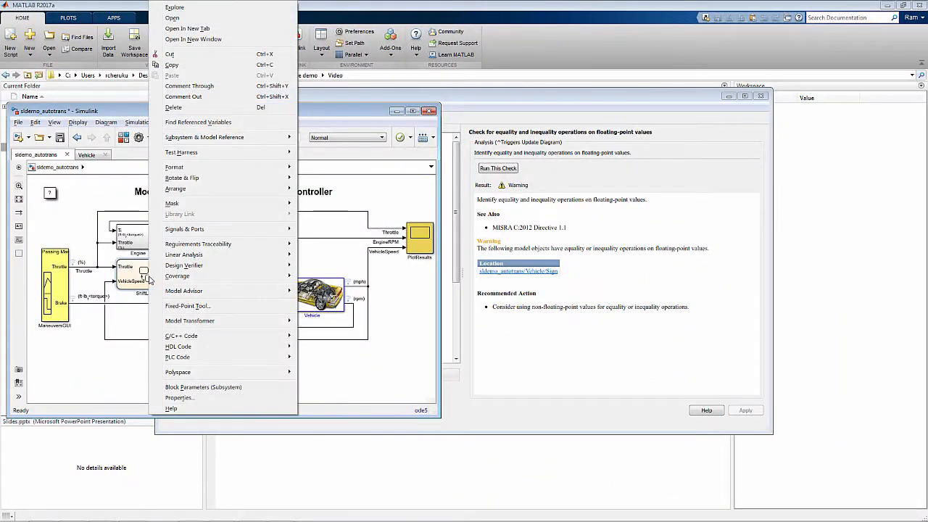
mouse_move(215, 347)
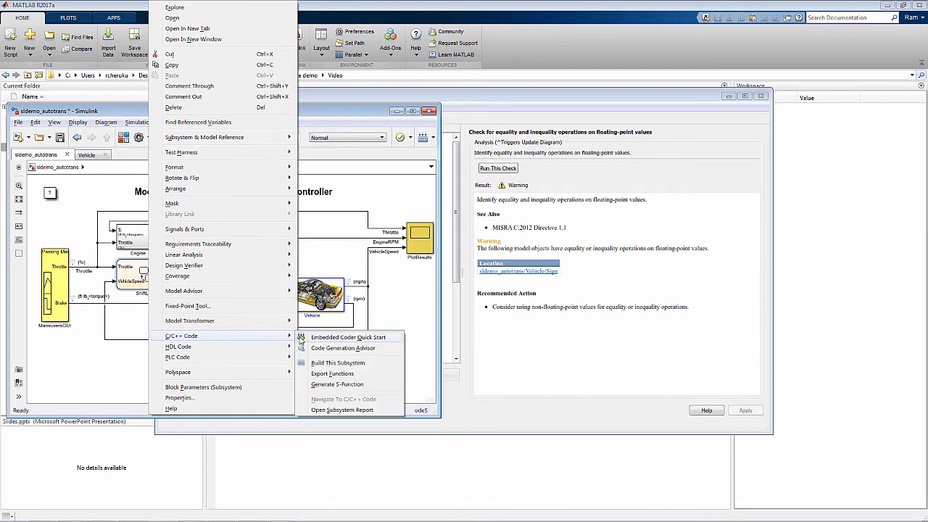
- Add MISRA C:2012 guidelines as the Code Generation Advisor objective for ShiftLogic
left_click(343, 348)
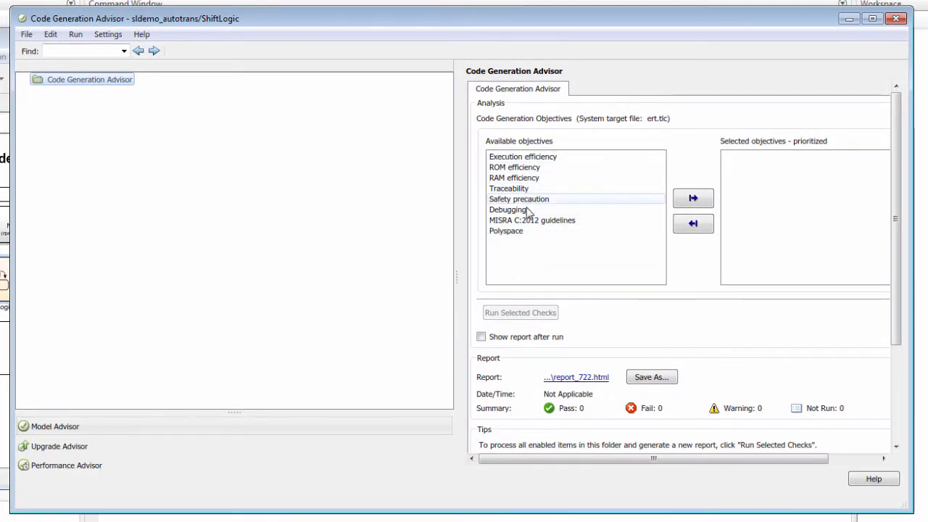
left_click(532, 220)
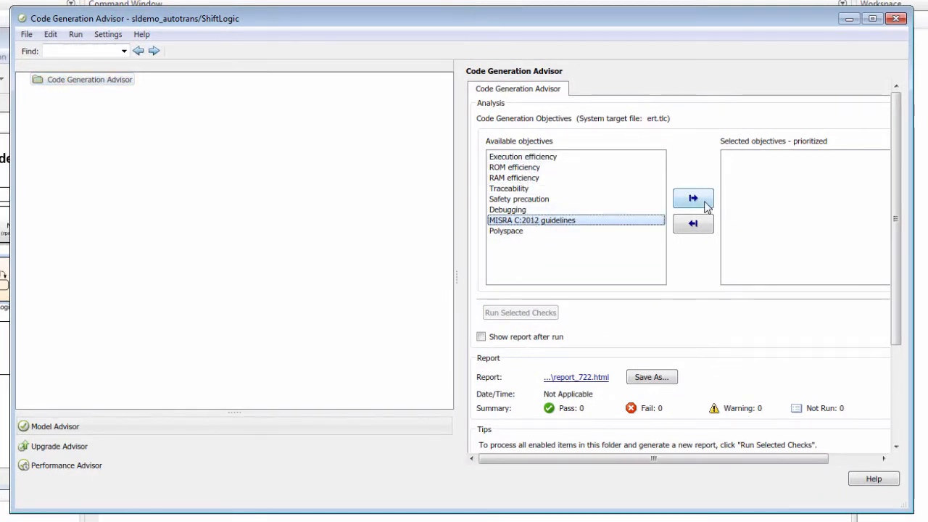
left_click(692, 198)
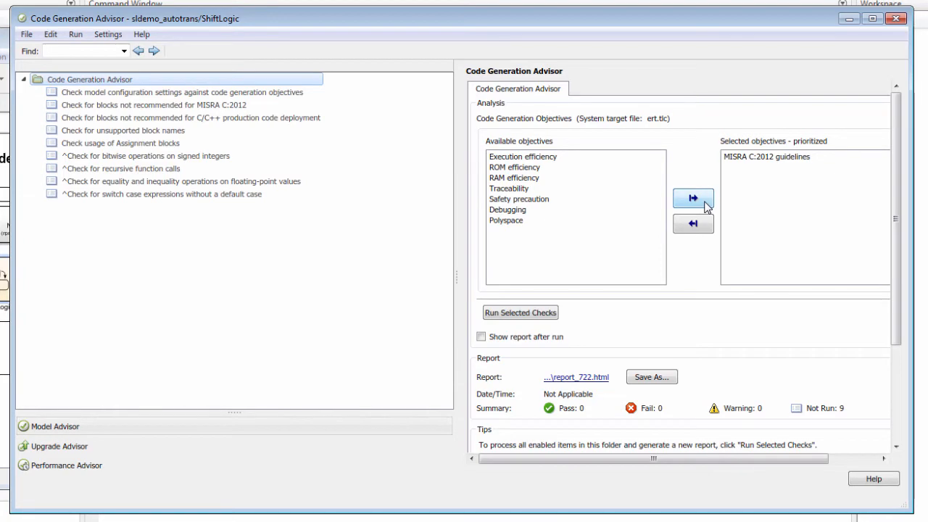
right_click(131, 275)
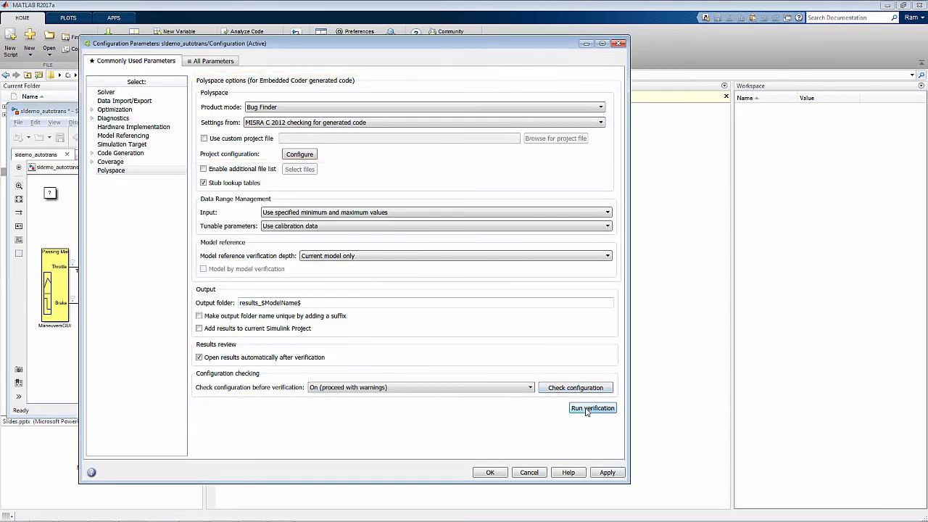
- Run Polyspace Bug Finder verification on ShiftLogic's generated code with MISRA C 2012 checking
left_click(592, 407)
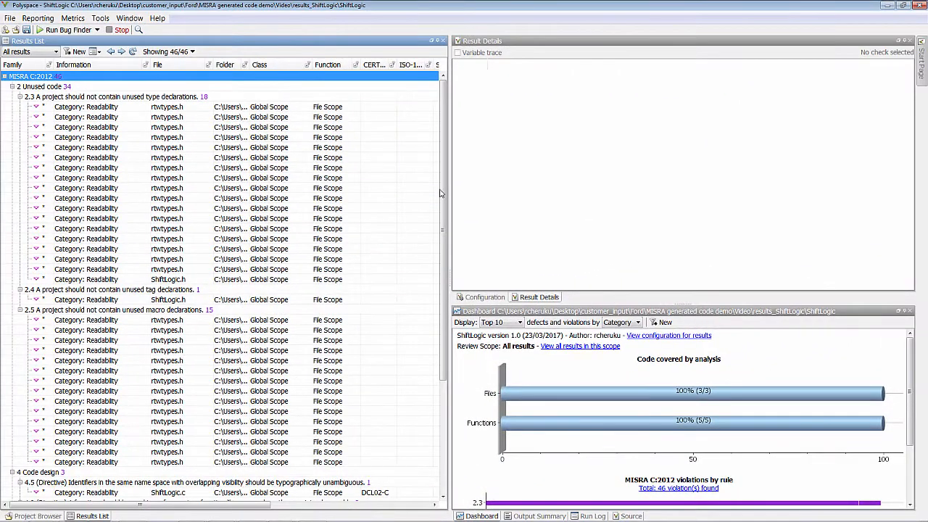
scroll("down", 3)
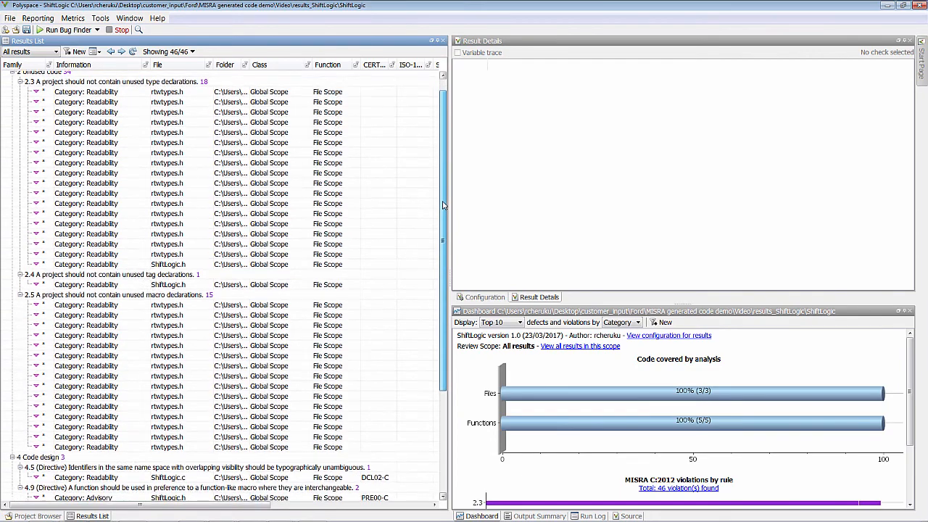
left_click(38, 18)
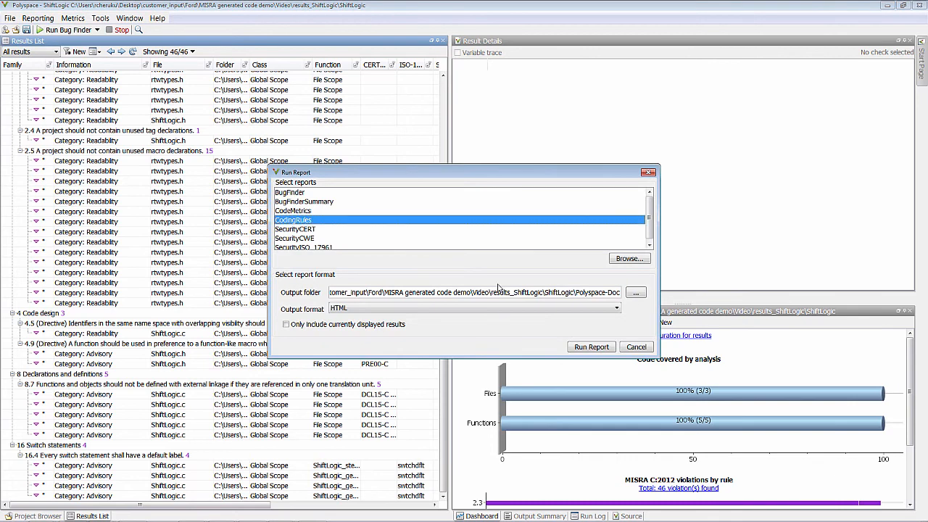
- Generate the CodingRules report in HTML format
left_click(590, 347)
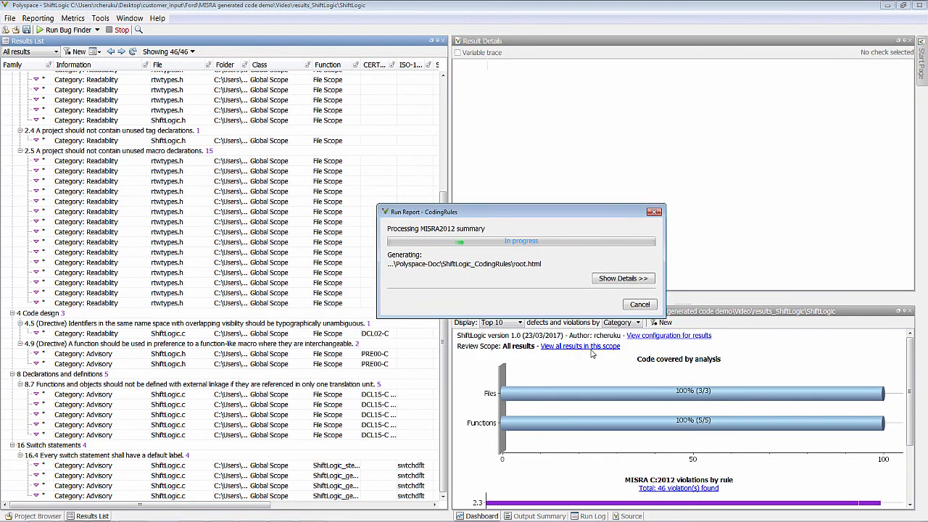